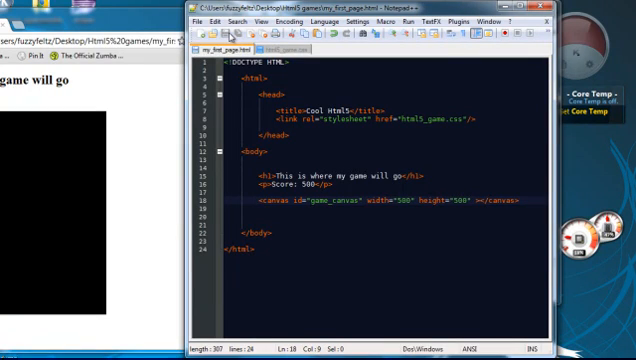
{"action": "mouse_move", "coordinate": [348, 270]}
{"action": "type", "text": "<"}
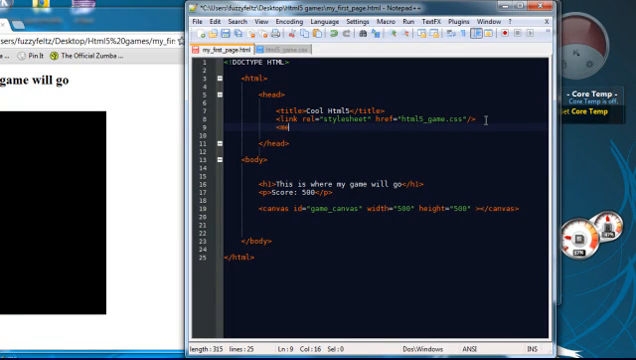
Step: Add <meta charset = "utf-8"> below the stylesheet link in the head
{"action": "type", "text": "meta charset =\"ut"}
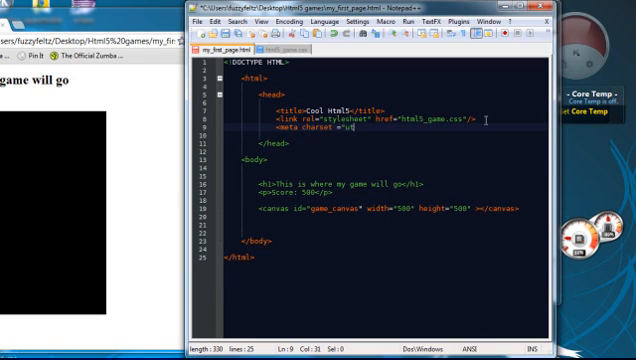
{"action": "type", "text": "f-"}
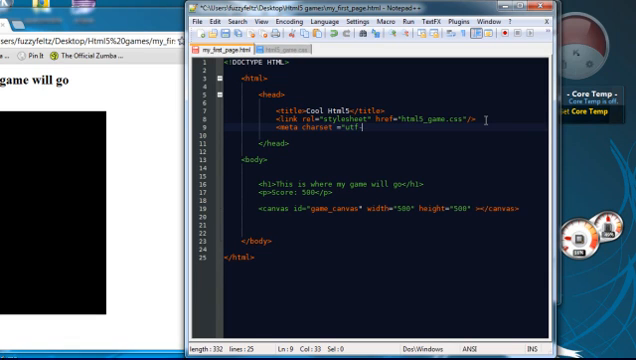
{"action": "type", "text": "-8\">"}
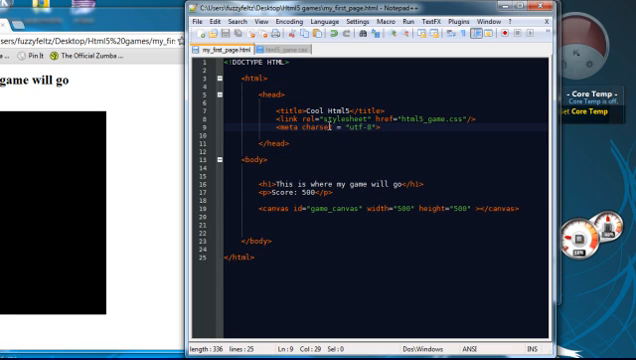
{"action": "mouse_move", "coordinate": [342, 143]}
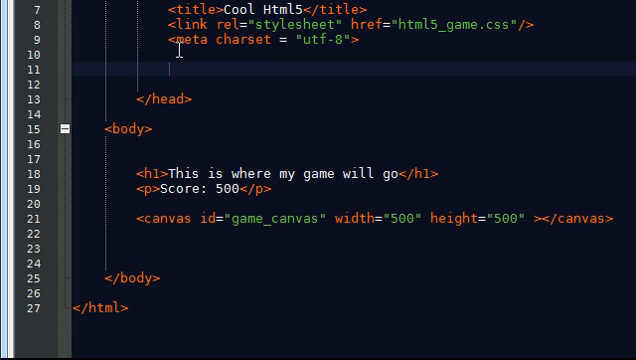
Step: Add an empty <script></script> element on a new line under the meta tag
{"action": "type", "text": "<"}
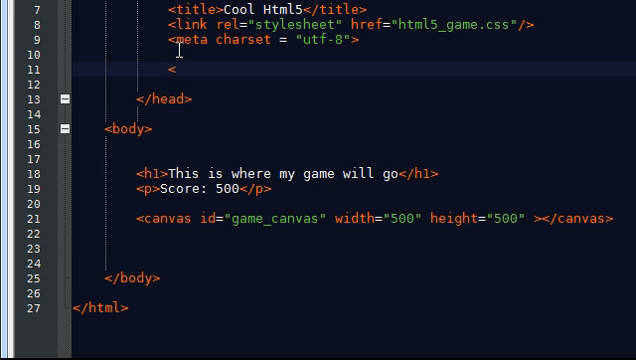
{"action": "type", "text": "script></s"}
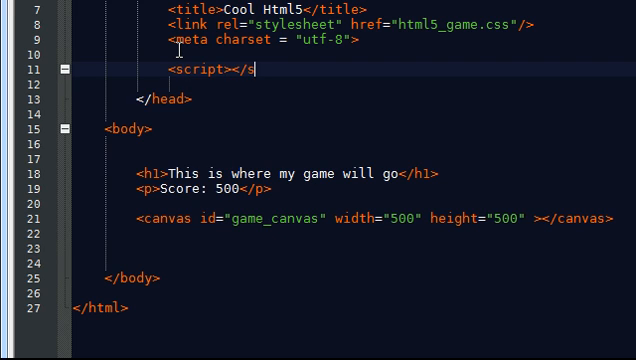
{"action": "type", "text": "crip"}
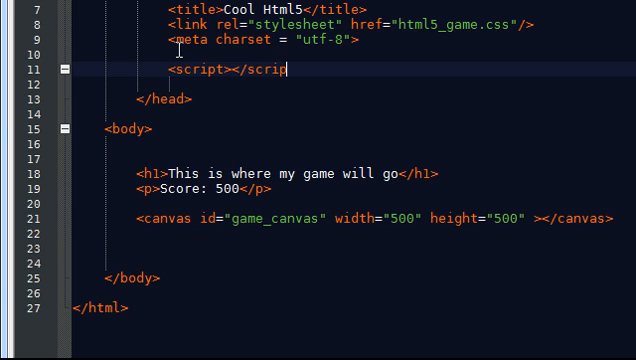
{"action": "type", "text": ">"}
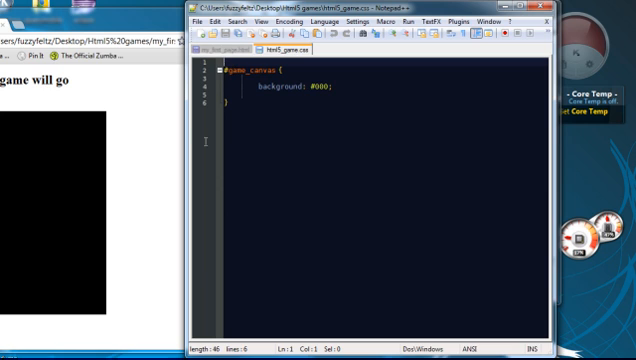
Step: In my_first_page.html, give the script tag type="javascript" and split its tags onto separate lines
{"action": "left_click", "coordinate": [228, 48]}
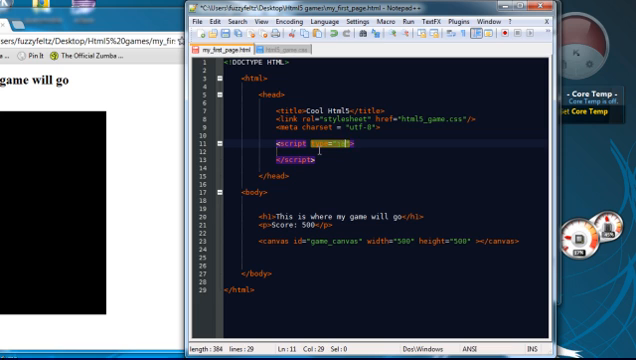
{"action": "type", "text": "javascript"}
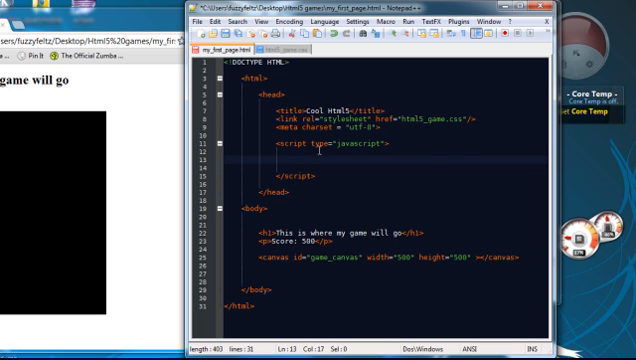
Step: Write window.onload = function(){ } with an empty body inside the script block
{"action": "type", "text": "windo"}
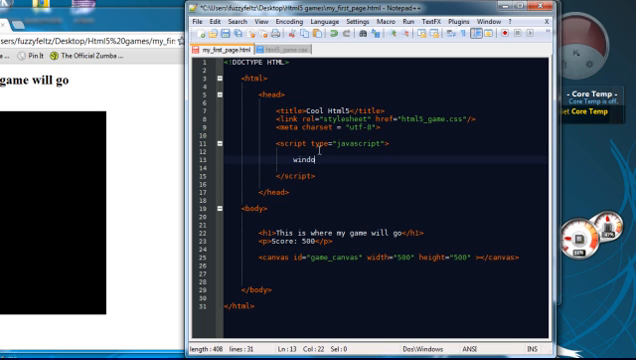
{"action": "type", "text": ".onlo"}
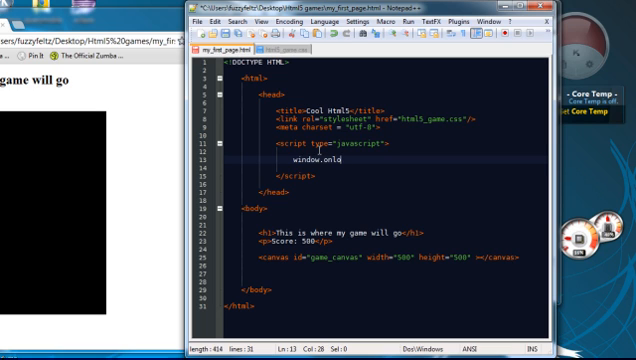
{"action": "type", "text": "ad"}
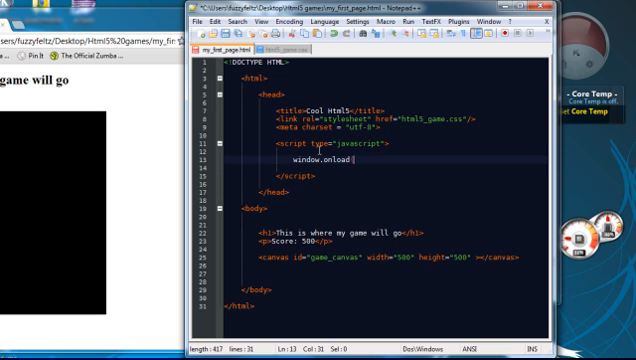
{"action": "key", "text": "Backspace"}
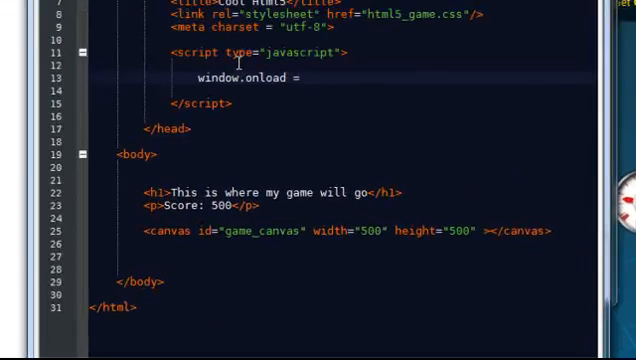
{"action": "type", "text": "function"}
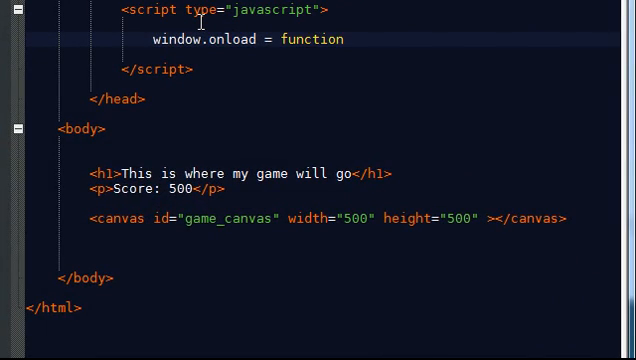
{"action": "type", "text": "()"}
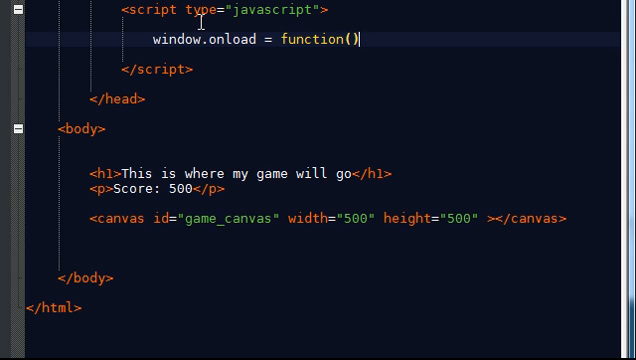
{"action": "type", "text": "{"}
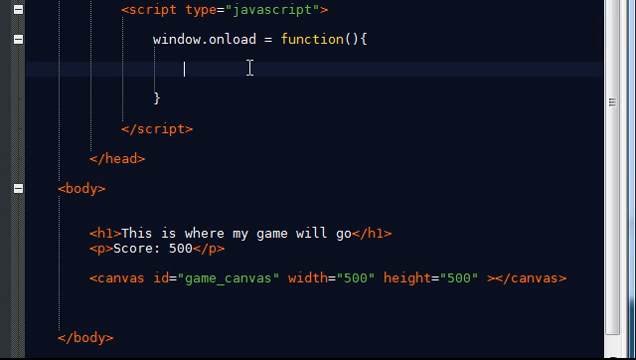
Step: Test an alert("Hello") in the onload function, then remove it and set type to text/javascript
{"action": "type", "text": "alert(\""}
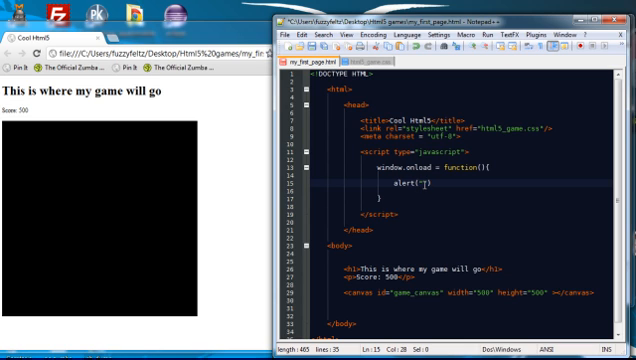
{"action": "type", "text": "Hello"}
{"action": "left_click", "coordinate": [392, 151]}
{"action": "type", "text": "text/"}
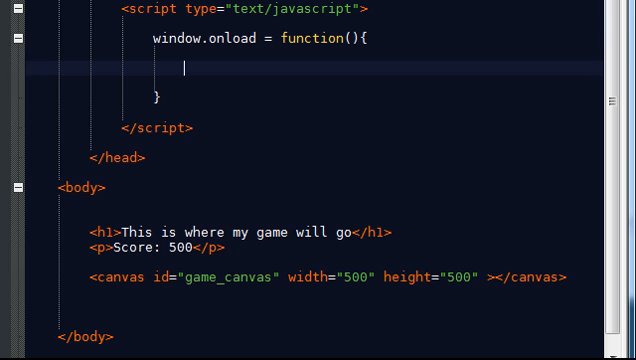
{"action": "mouse_move", "coordinate": [368, 300]}
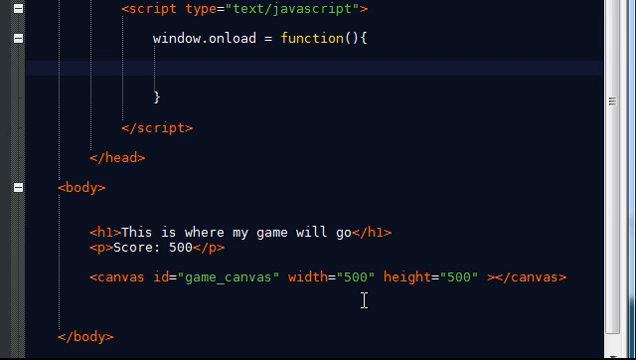
{"action": "left_click", "coordinate": [190, 68]}
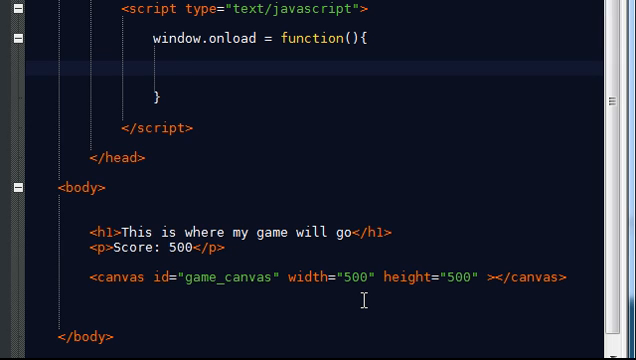
{"action": "left_click", "coordinate": [190, 70]}
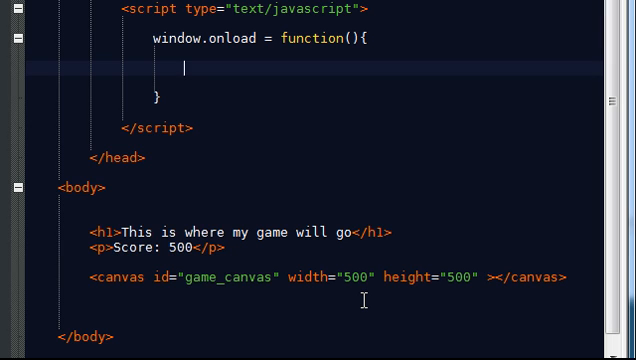
Step: Write var game = document.getElementById("game_canvas"); in the onload function
{"action": "type", "text": "var"}
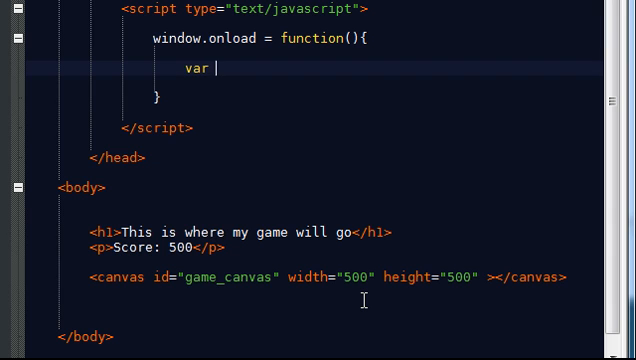
{"action": "type", "text": "game"}
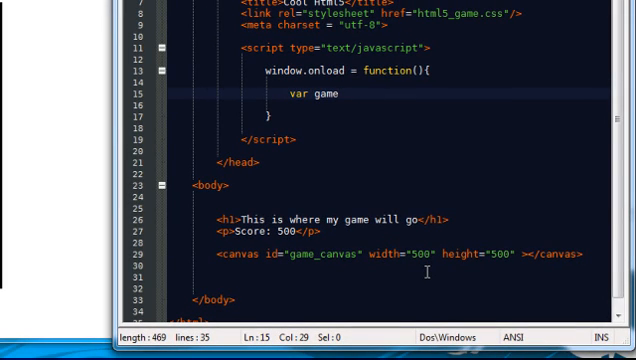
{"action": "type", "text": "\" \""}
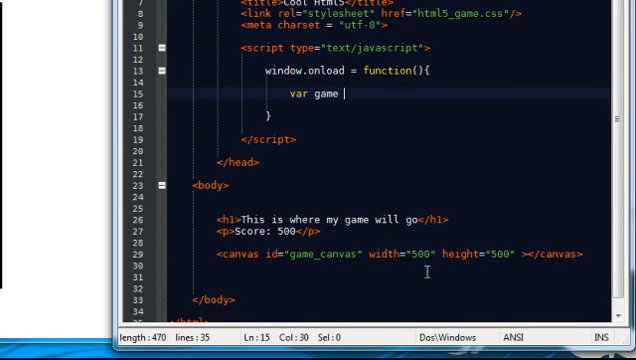
{"action": "type", "text": "="}
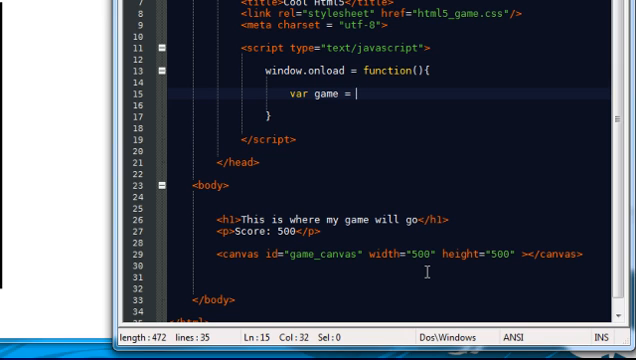
{"action": "type", "text": "docu"}
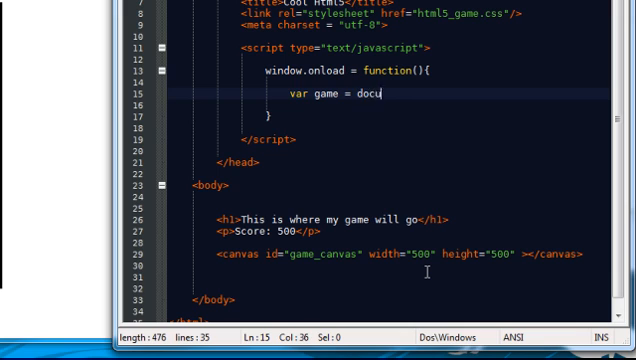
{"action": "type", "text": "ment."}
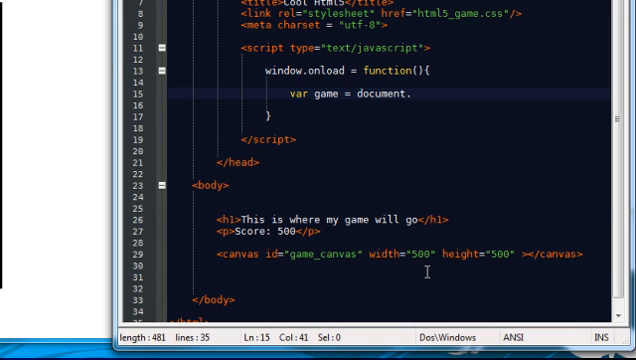
{"action": "type", "text": "getElement"}
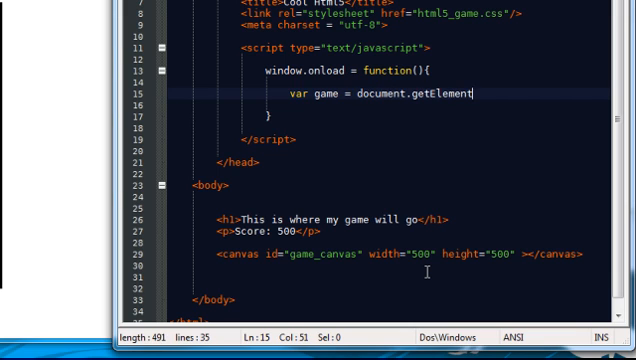
{"action": "type", "text": "ById"}
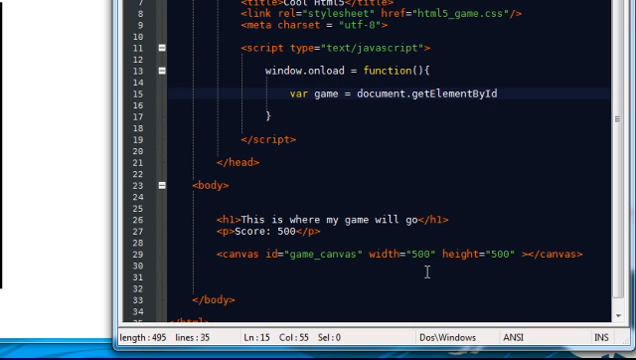
{"action": "type", "text": "();"}
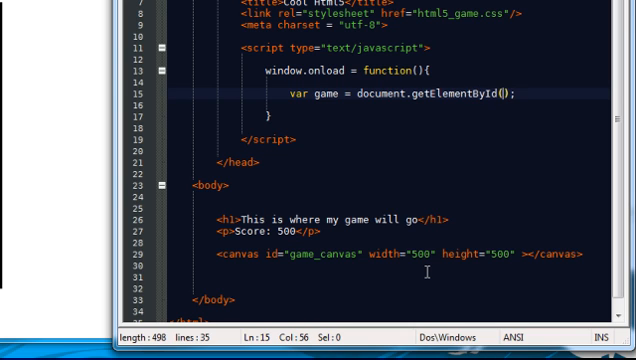
{"action": "type", "text": "\"\""}
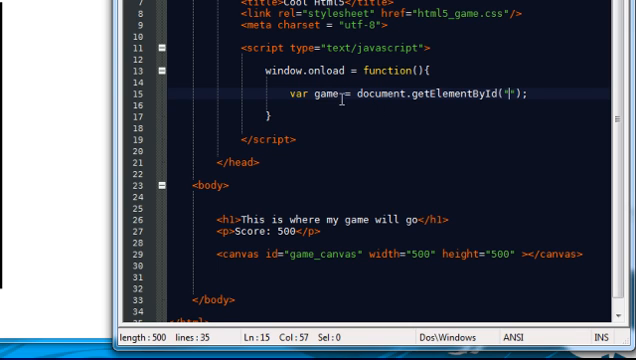
{"action": "mouse_move", "coordinate": [365, 266]}
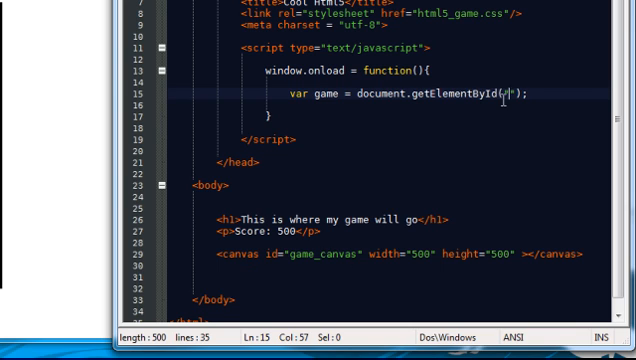
{"action": "type", "text": "game"}
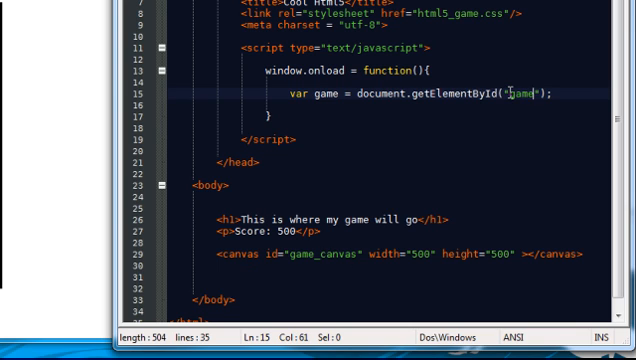
{"action": "type", "text": "_canvas"}
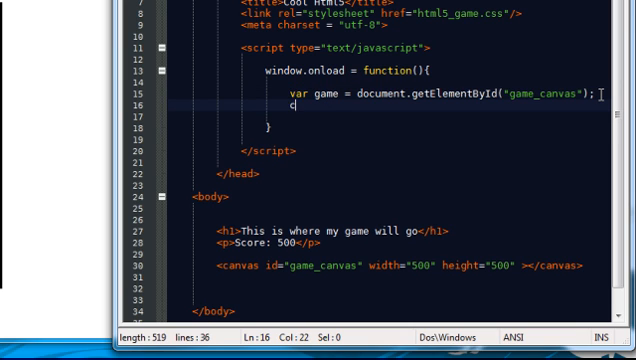
Step: Add context = game.getContext("2d"); on the next line
{"action": "type", "text": "ontext ="}
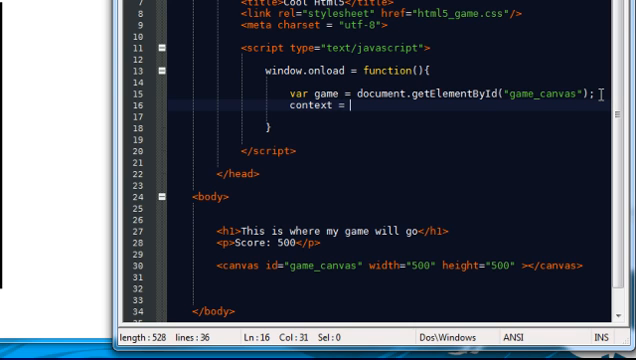
{"action": "type", "text": "game."}
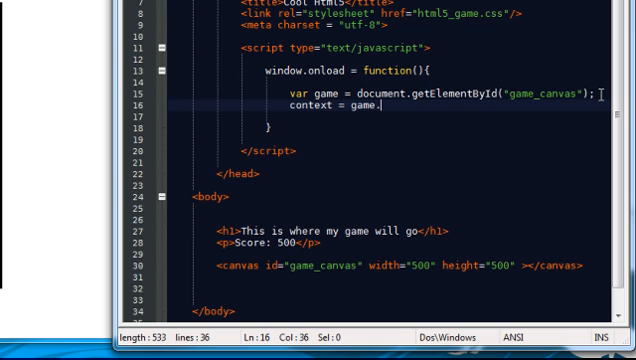
{"action": "type", "text": "getCon"}
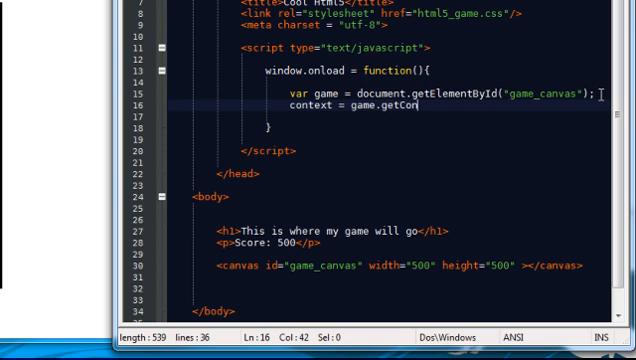
{"action": "type", "text": "text"}
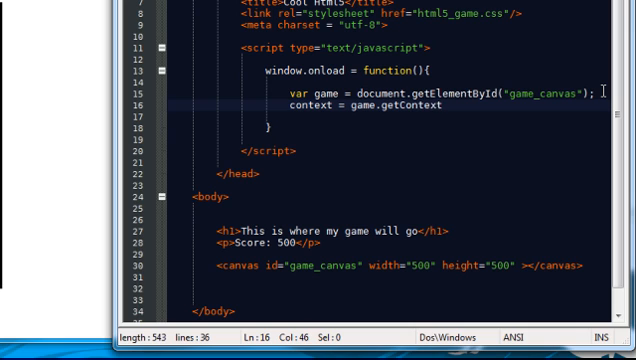
{"action": "type", "text": "(\"2d\");"}
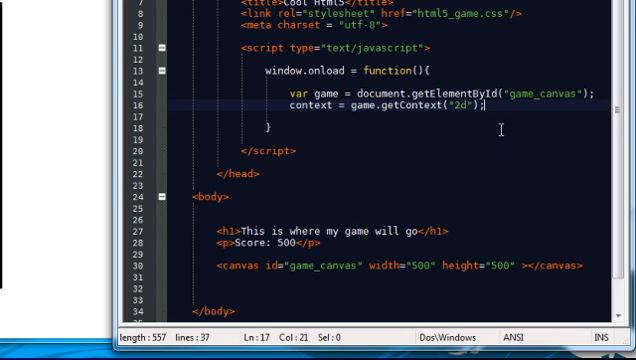
Step: Type context.fillRect() on a new line after the getContext statement
{"action": "type", "text": "conte"}
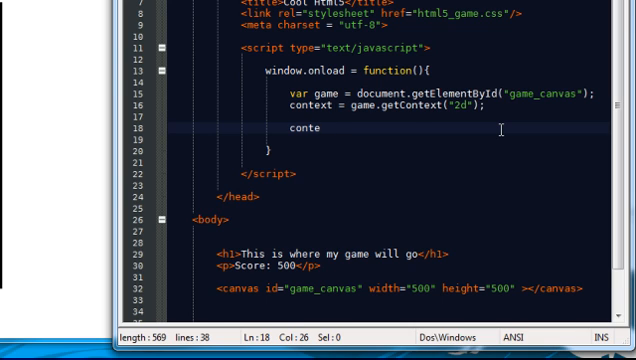
{"action": "type", "text": "xt"}
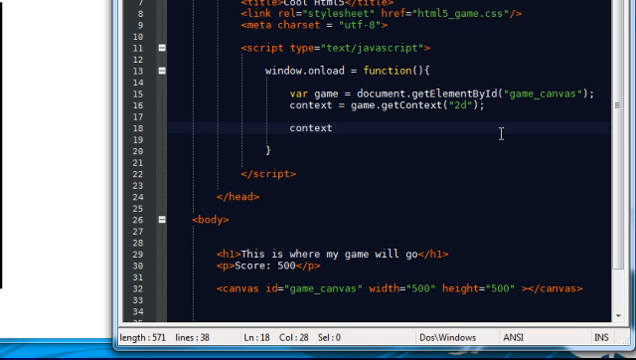
{"action": "type", "text": "."}
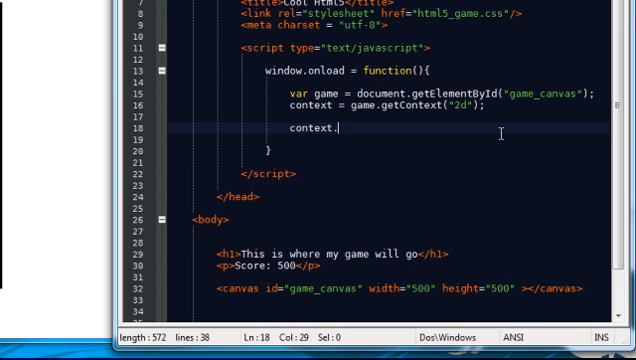
{"action": "type", "text": "fillR"}
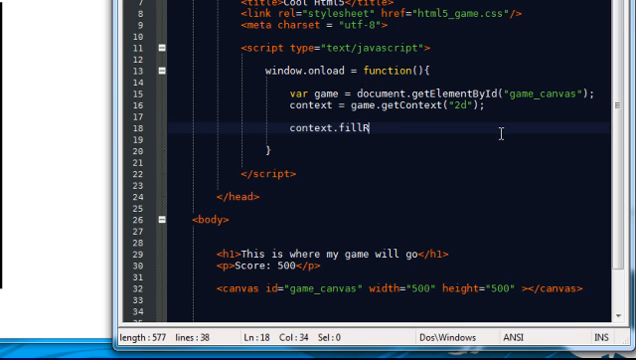
{"action": "type", "text": "ect()"}
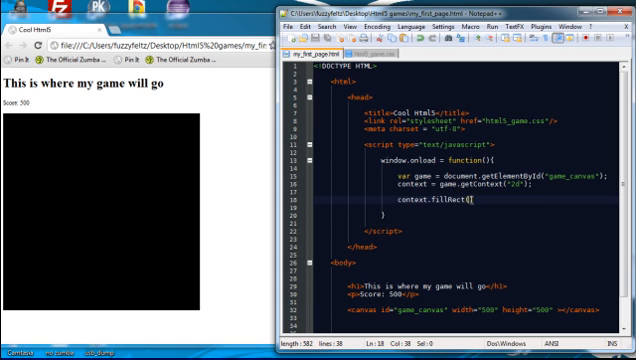
Step: Add context.fillStyle = "rgb(255,0,0)"; above the empty fillRect call
{"action": "type", "text": "con"}
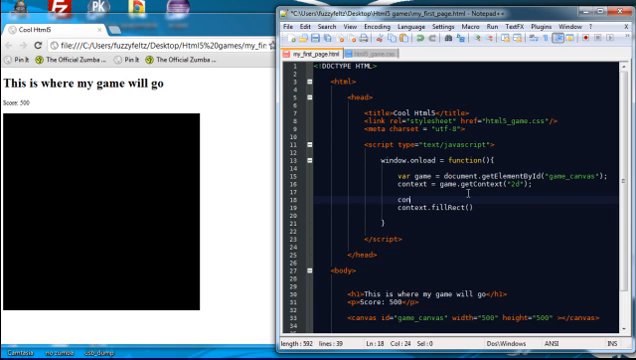
{"action": "type", "text": "text."}
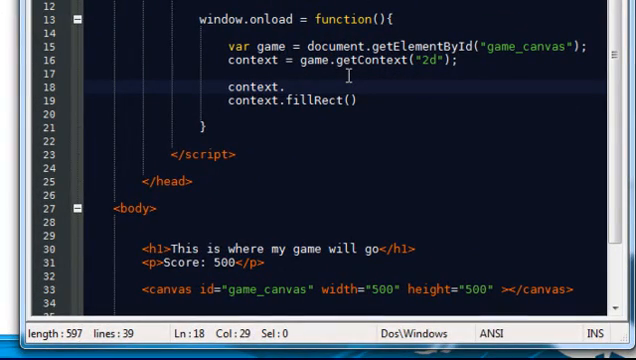
{"action": "type", "text": "fillStyl"}
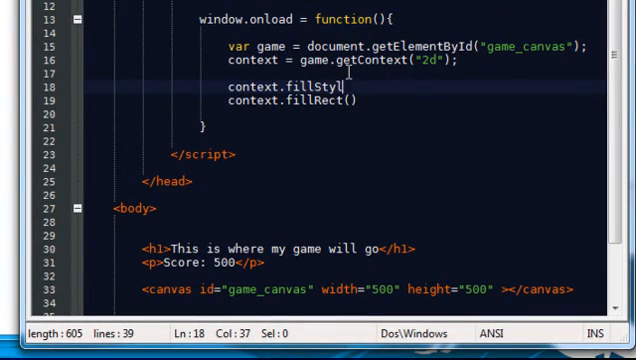
{"action": "type", "text": "e"}
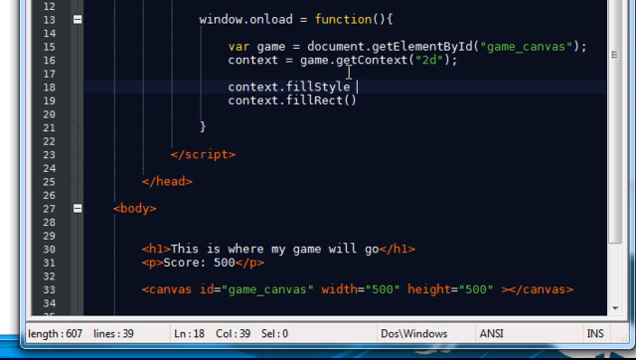
{"action": "type", "text": "= \""}
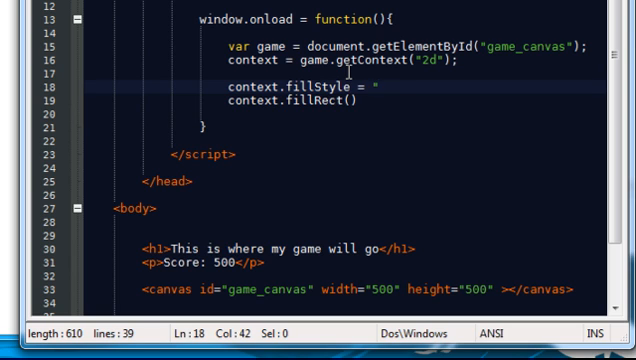
{"action": "type", "text": "rgb"}
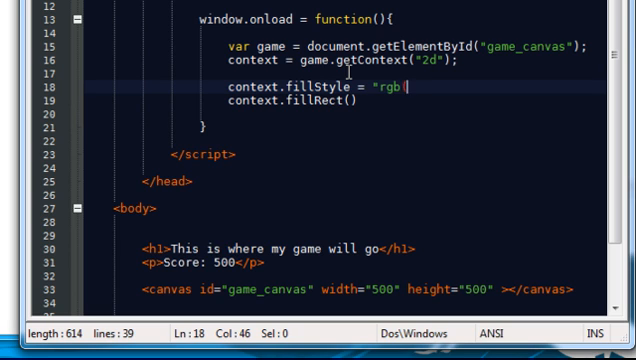
{"action": "type", "text": "(2"}
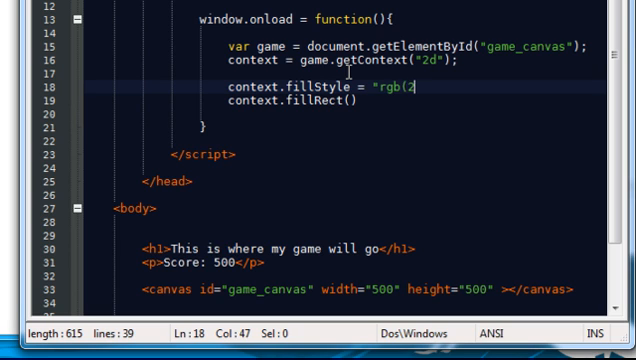
{"action": "type", "text": "55,"}
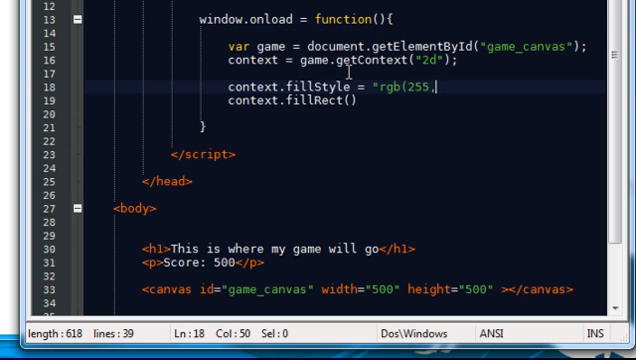
{"action": "type", "text": "0,0"}
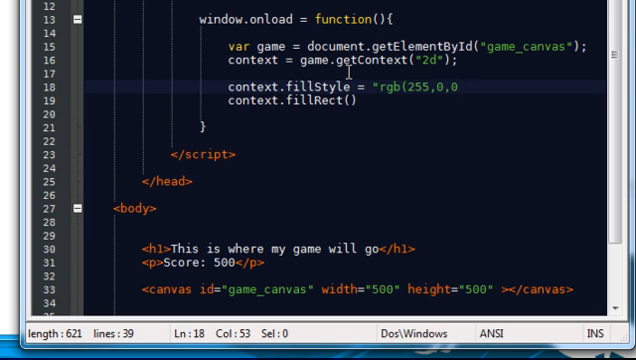
{"action": "type", "text": ");"}
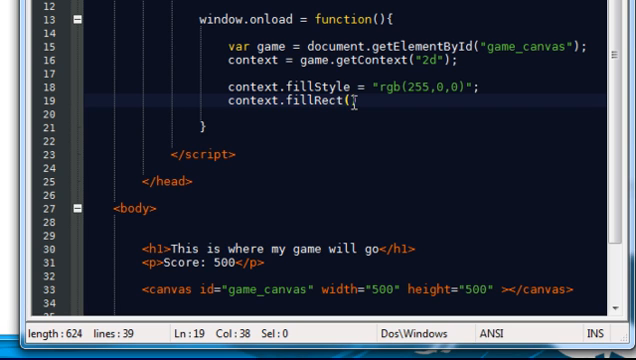
Step: Fill the fillRect arguments with 100,100,200,200 to draw a red square
{"action": "type", "text": "00)"}
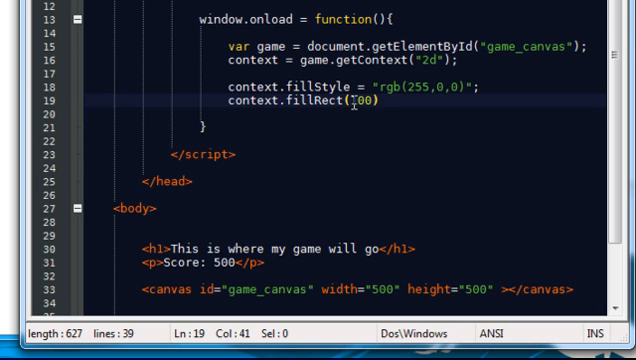
{"action": "type", "text": ","}
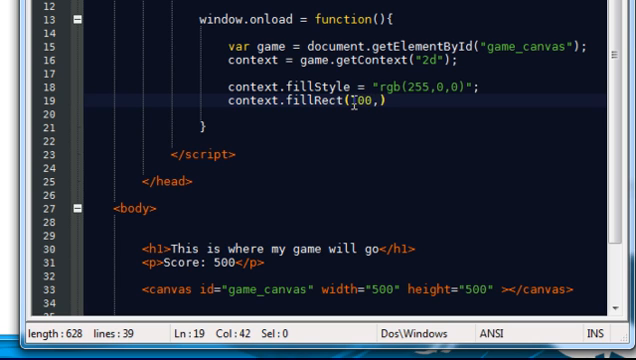
{"action": "type", "text": "100"}
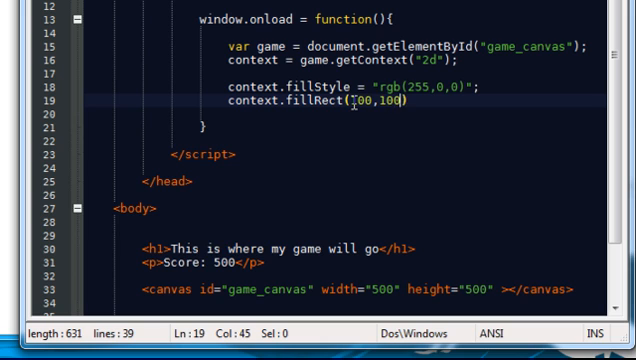
{"action": "type", "text": ","}
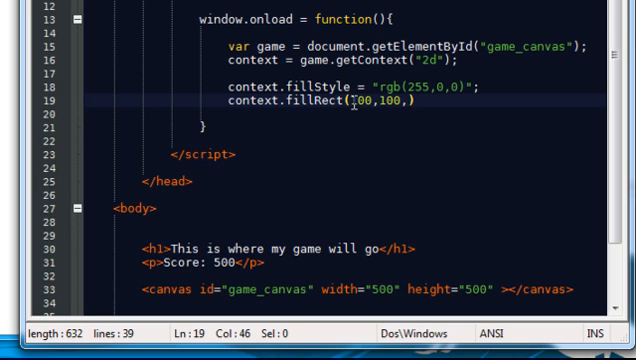
{"action": "type", "text": "2"}
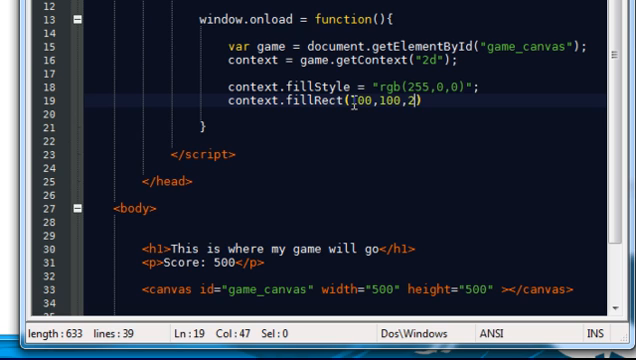
{"action": "type", "text": "00,200"}
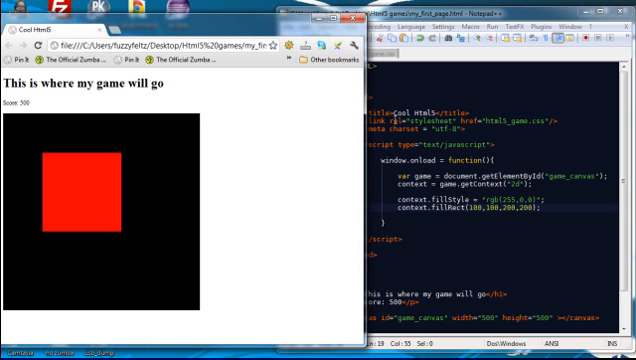
{"action": "mouse_move", "coordinate": [131, 215]}
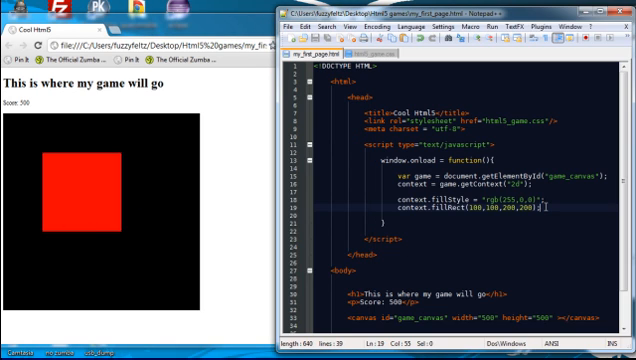
Step: Start a second context.fillRect(200,200 call on a new line
{"action": "type", "text": "context."}
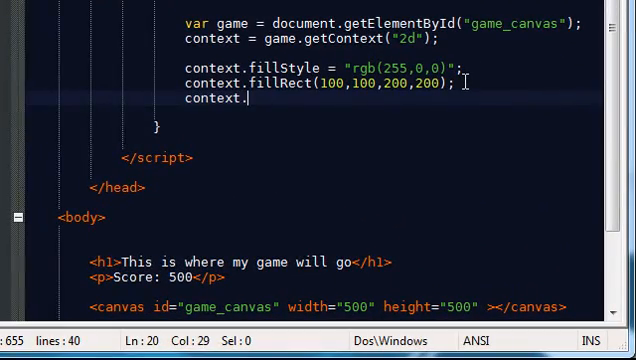
{"action": "type", "text": "fillRec"}
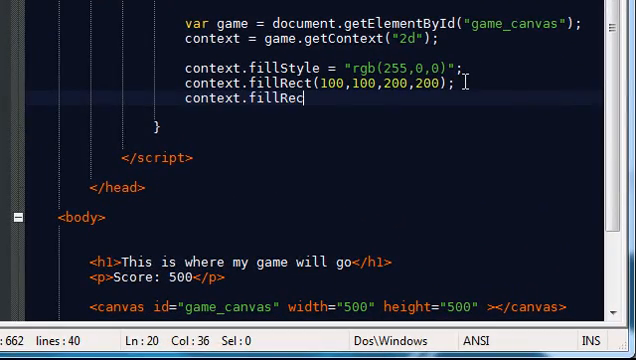
{"action": "type", "text": "t("}
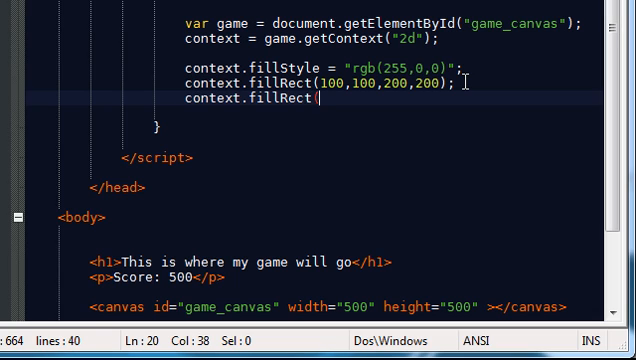
{"action": "type", "text": "200"}
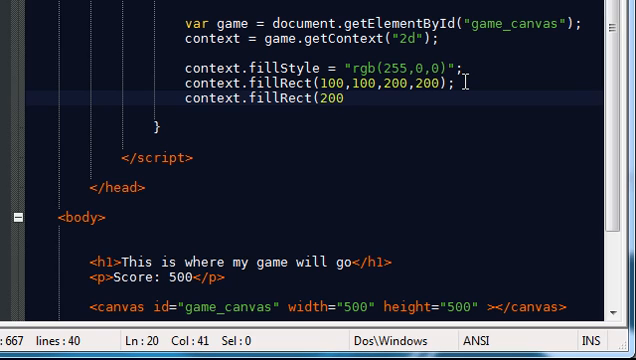
{"action": "type", "text": ","}
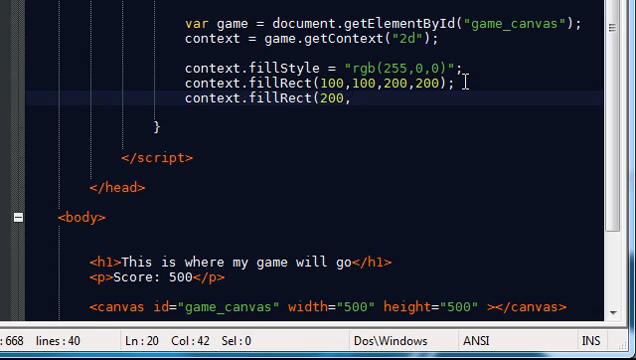
{"action": "type", "text": "200"}
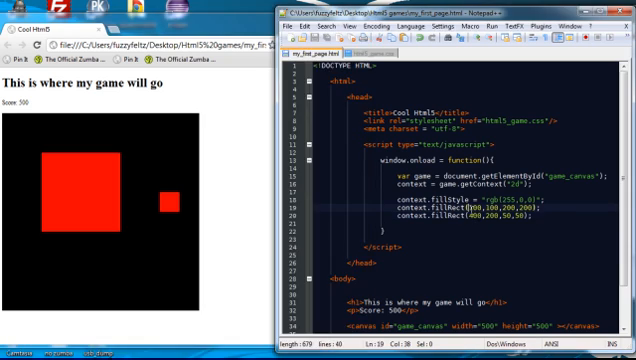
{"action": "mouse_move", "coordinate": [88, 135]}
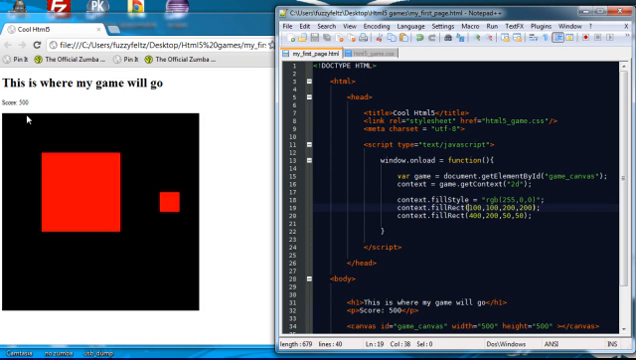
{"action": "mouse_move", "coordinate": [46, 149]}
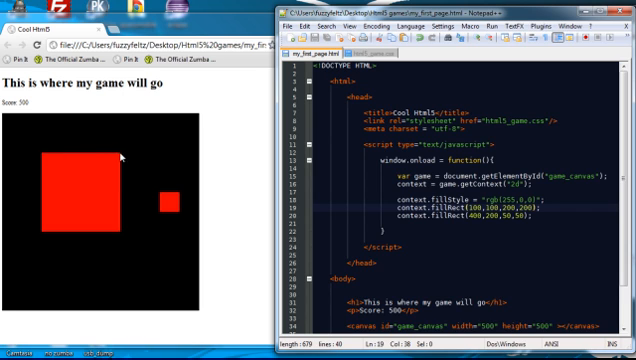
{"action": "mouse_move", "coordinate": [8, 120]}
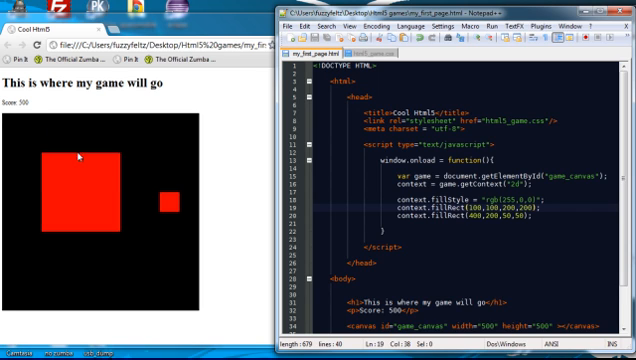
{"action": "mouse_move", "coordinate": [120, 158]}
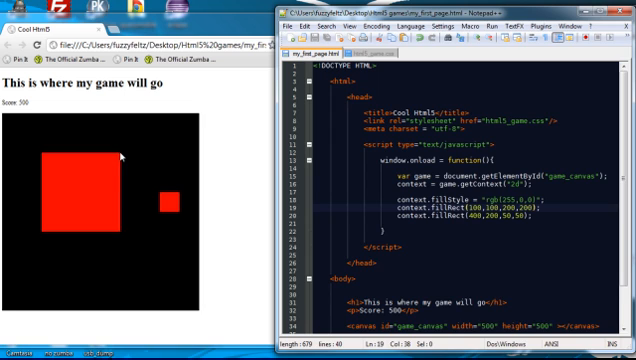
{"action": "mouse_move", "coordinate": [130, 242]}
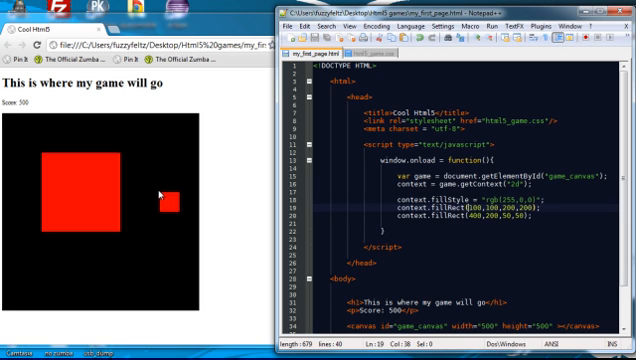
{"action": "mouse_move", "coordinate": [165, 204]}
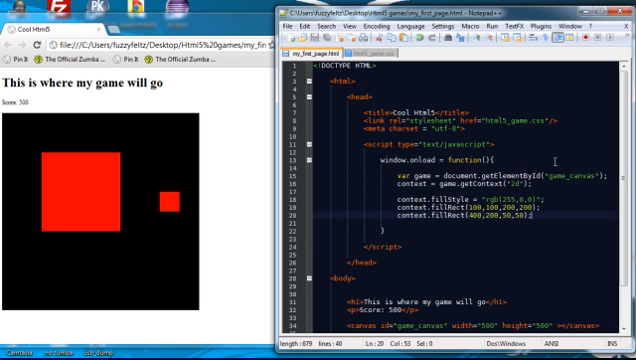
{"action": "mouse_move", "coordinate": [492, 212]}
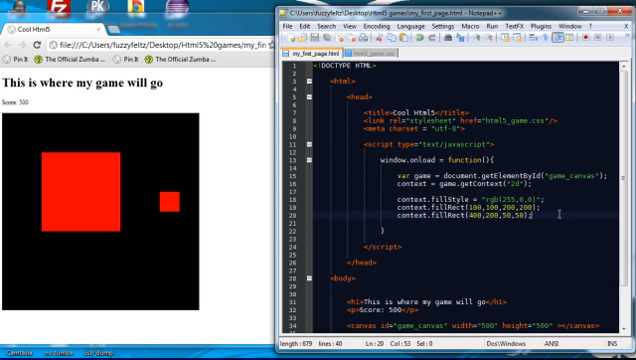